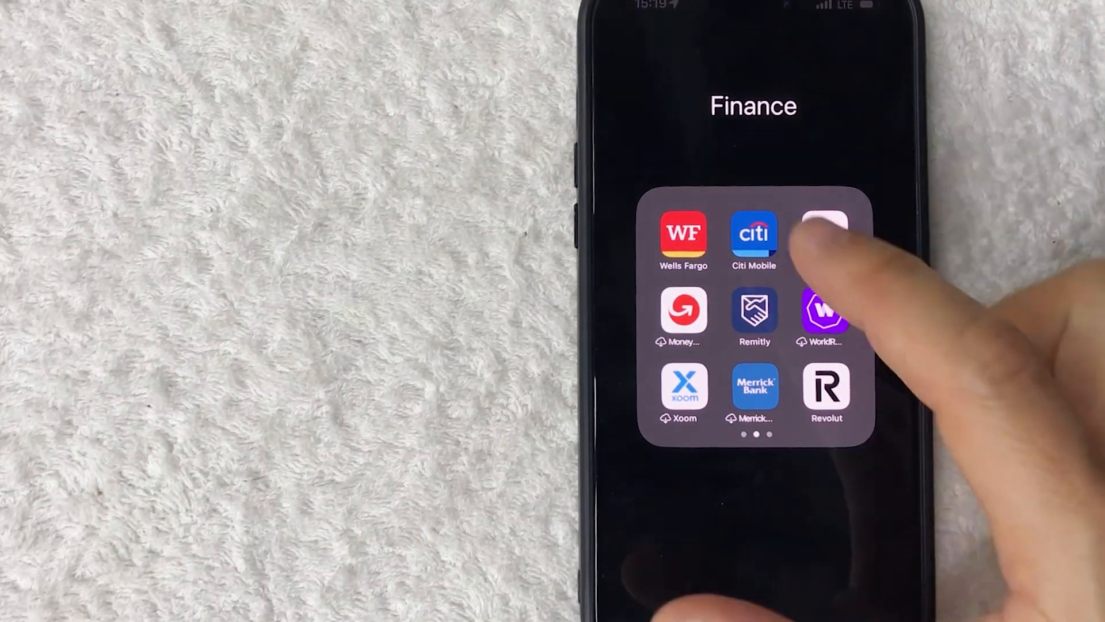
# Launch the Citi Mobile app from the Finance folder to its Welcome page.
pyautogui.click(753, 234)
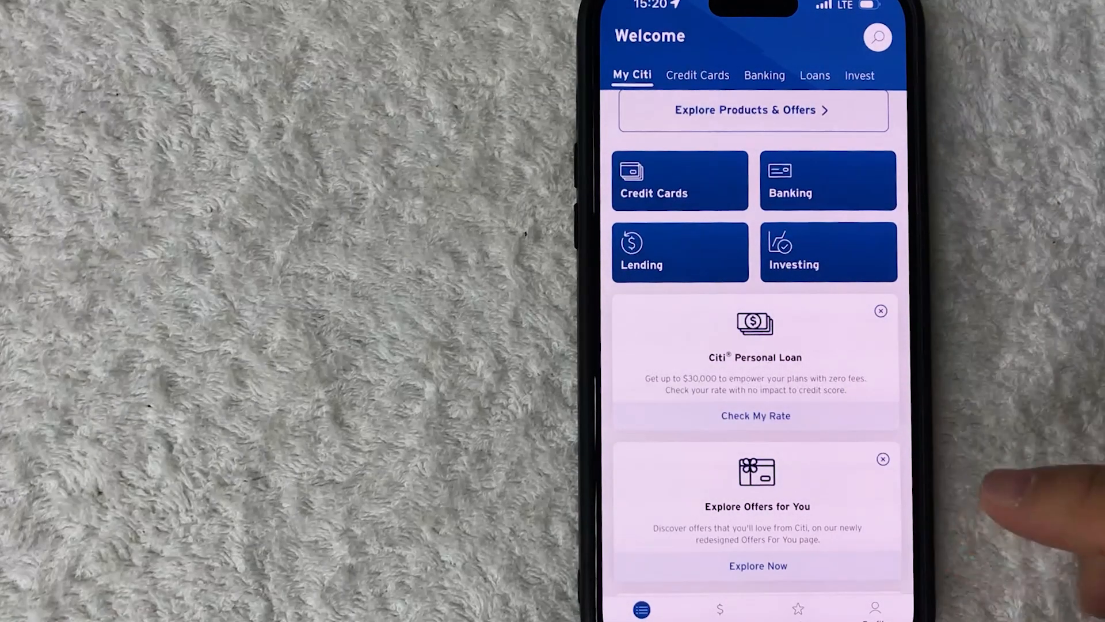
# Go to the profile settings and into the Security Center page.
pyautogui.click(873, 608)
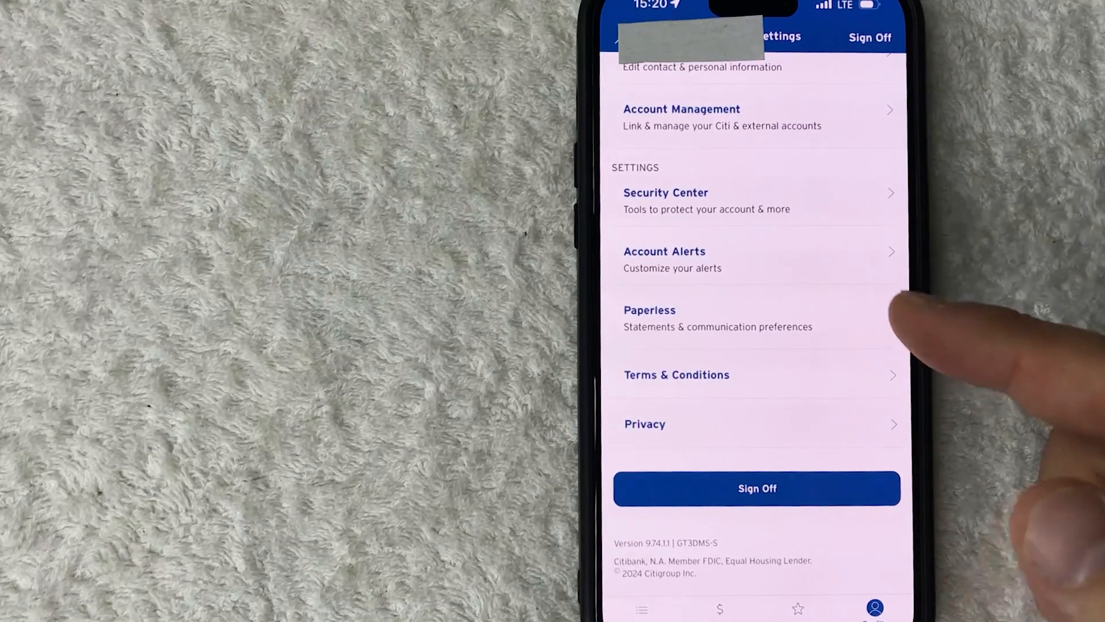
pyautogui.click(664, 192)
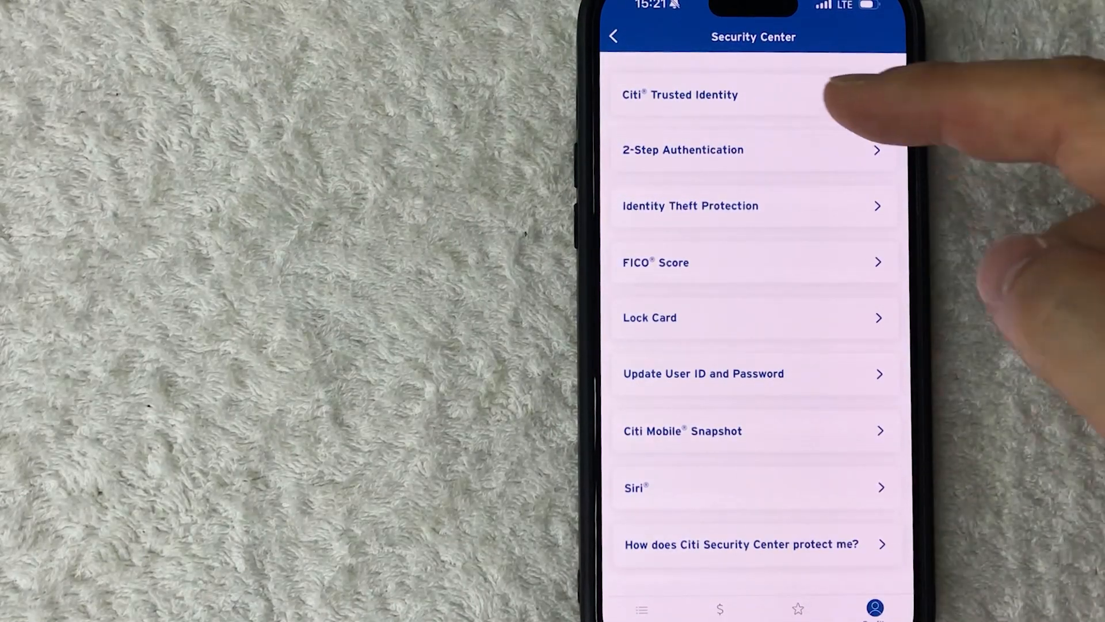
# Expand Citi® Trusted Identity and enter its management settings with Face ID and PIN on.
pyautogui.click(679, 95)
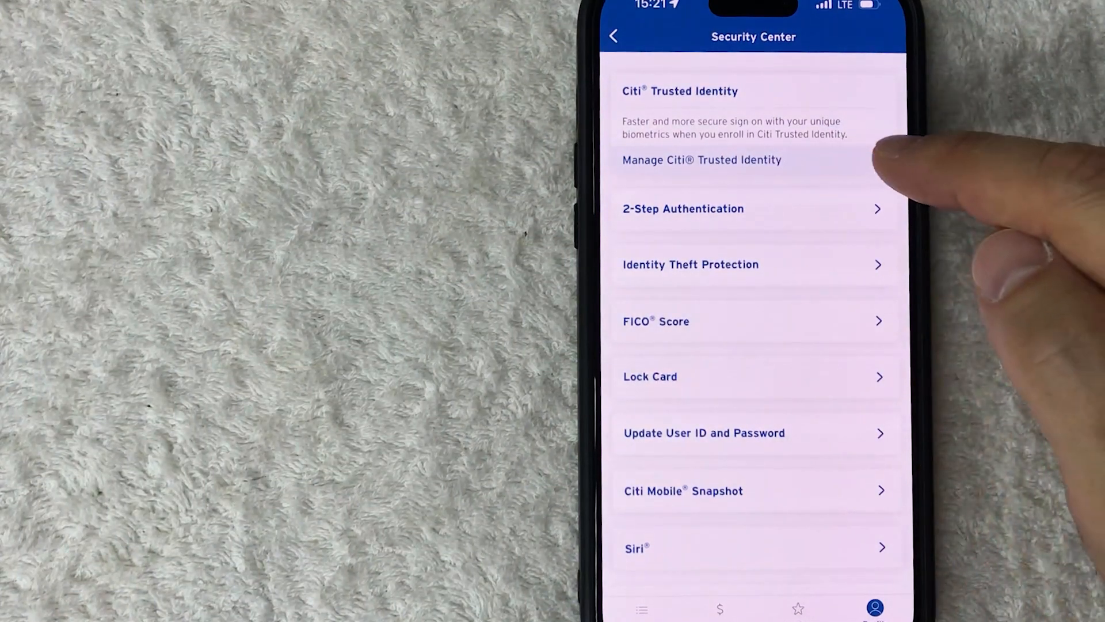
pyautogui.click(701, 159)
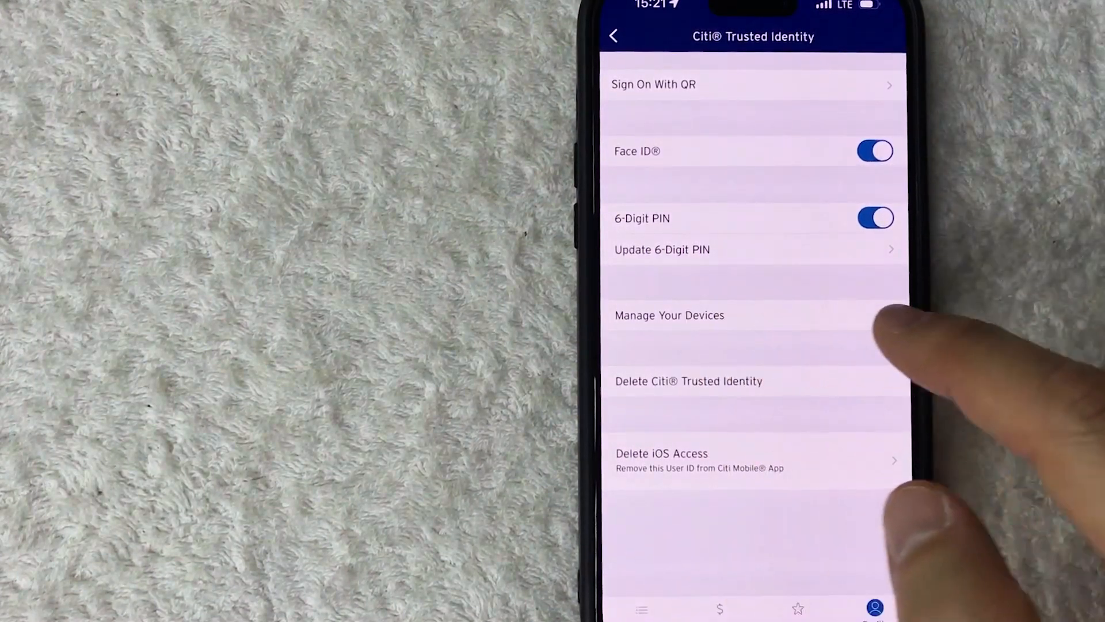
# Show the Manage Your Devices list of phones enrolled in Trusted Identity.
pyautogui.click(669, 315)
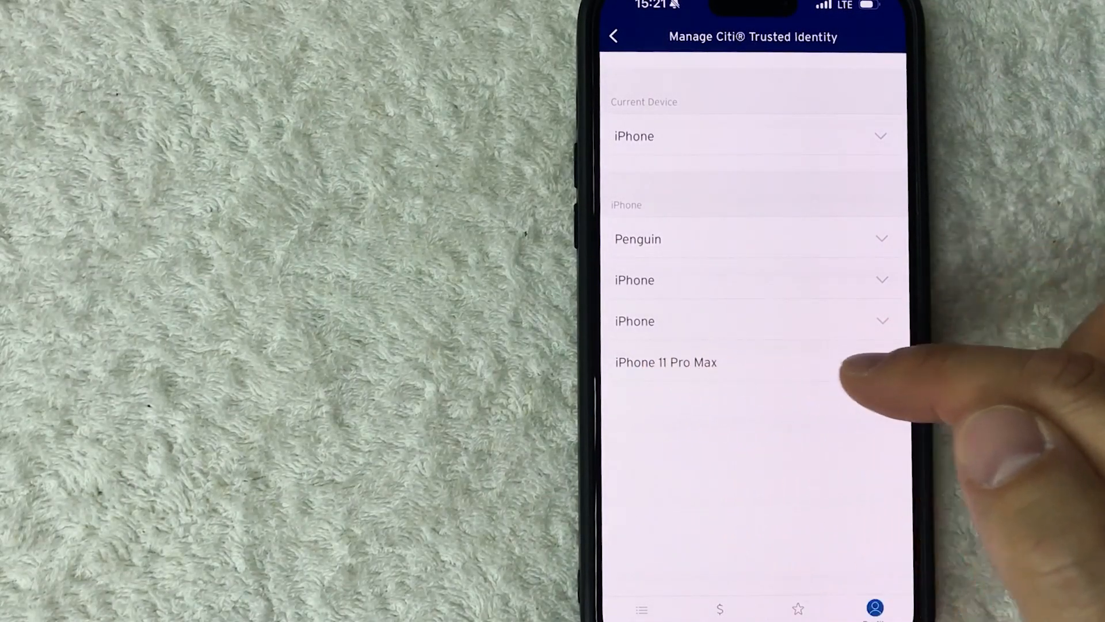
# Expand the iPhone 11 Pro Max entry and request Delete This Device.
pyautogui.click(666, 362)
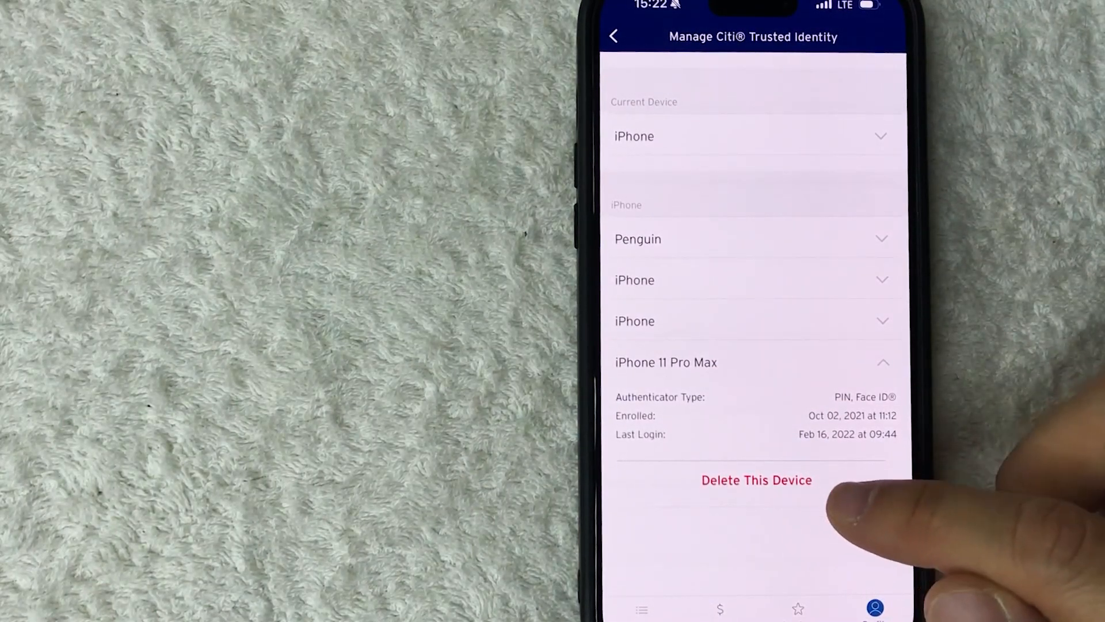
pyautogui.click(756, 480)
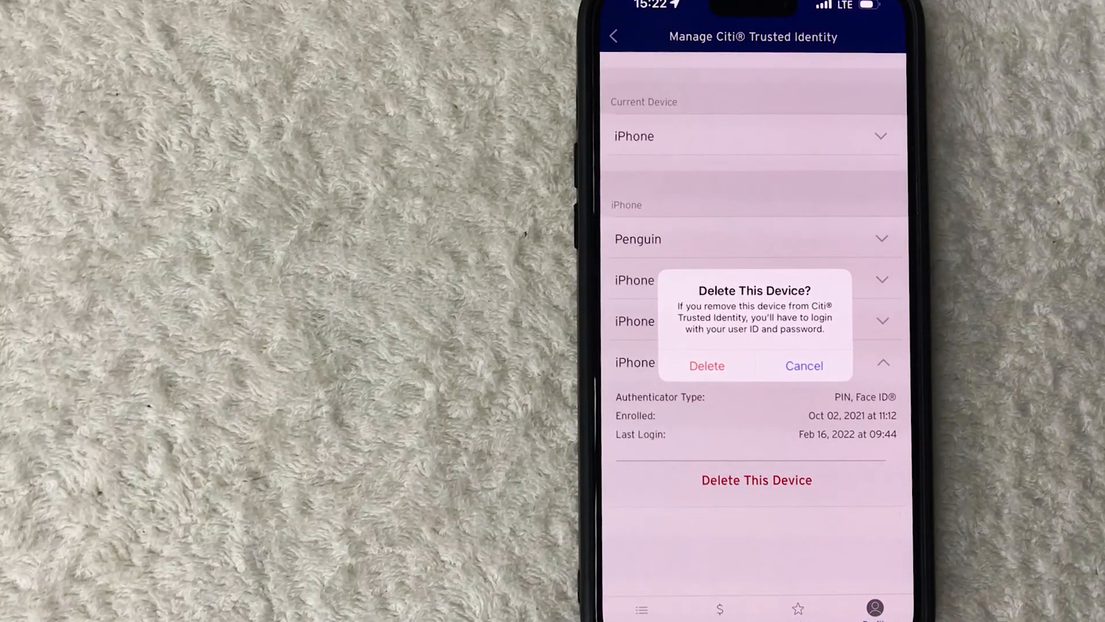